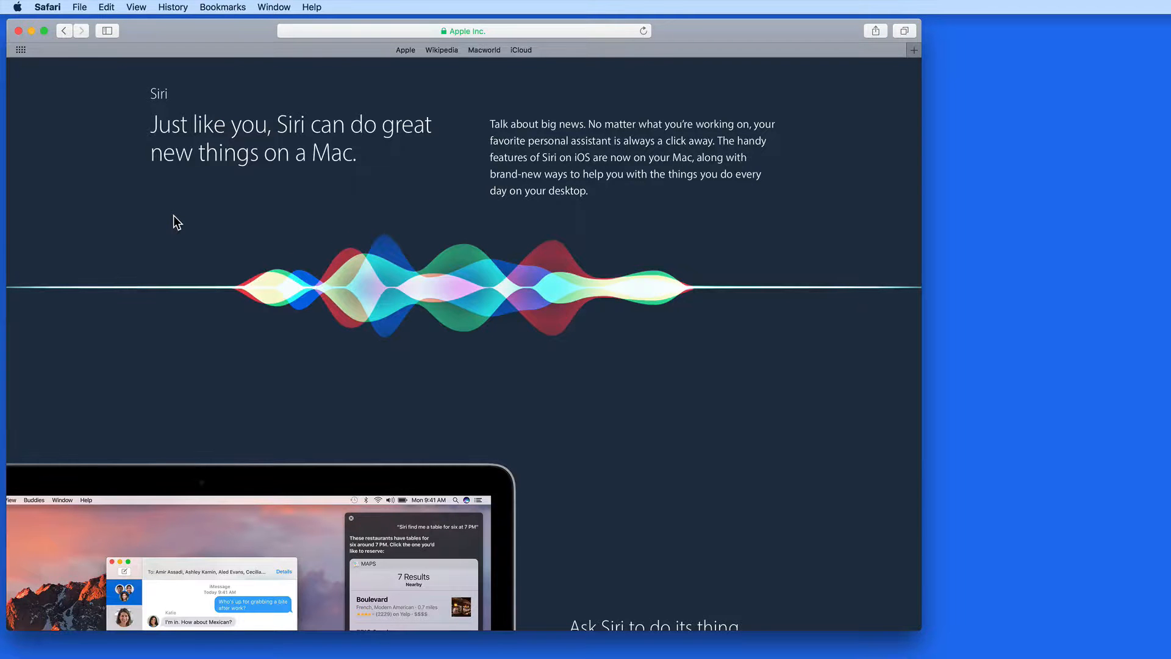
- Scroll down Apple's Siri for Mac page to the file-finding section
{"action": "scroll", "scroll_direction": "down", "scroll_amount": 3}
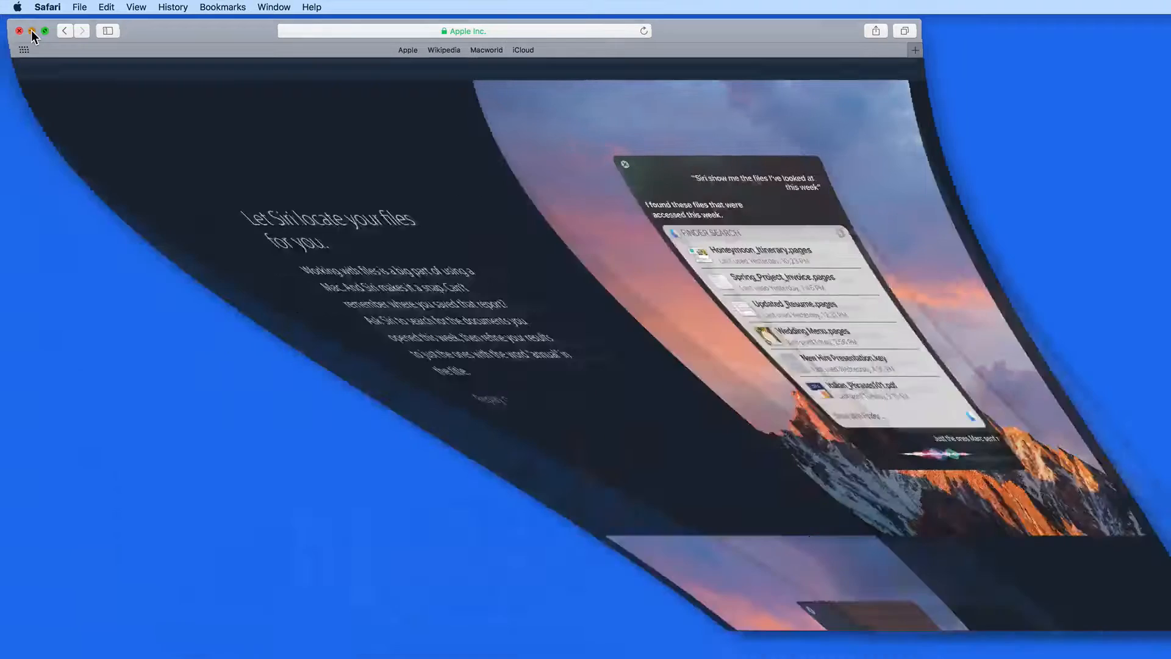
- Close the Apple Siri web page to reveal the Applications folder
{"action": "left_click", "coordinate": [20, 30]}
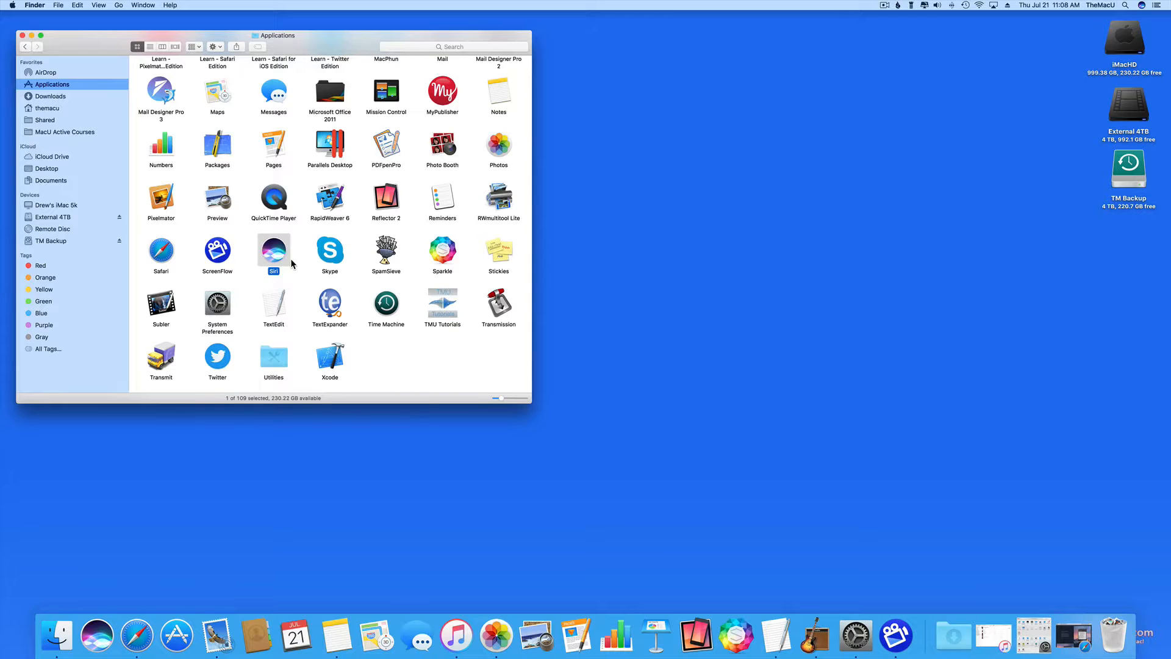
- Launch System Preferences from Applications and go to the Siri pane
{"action": "double_click", "coordinate": [217, 305]}
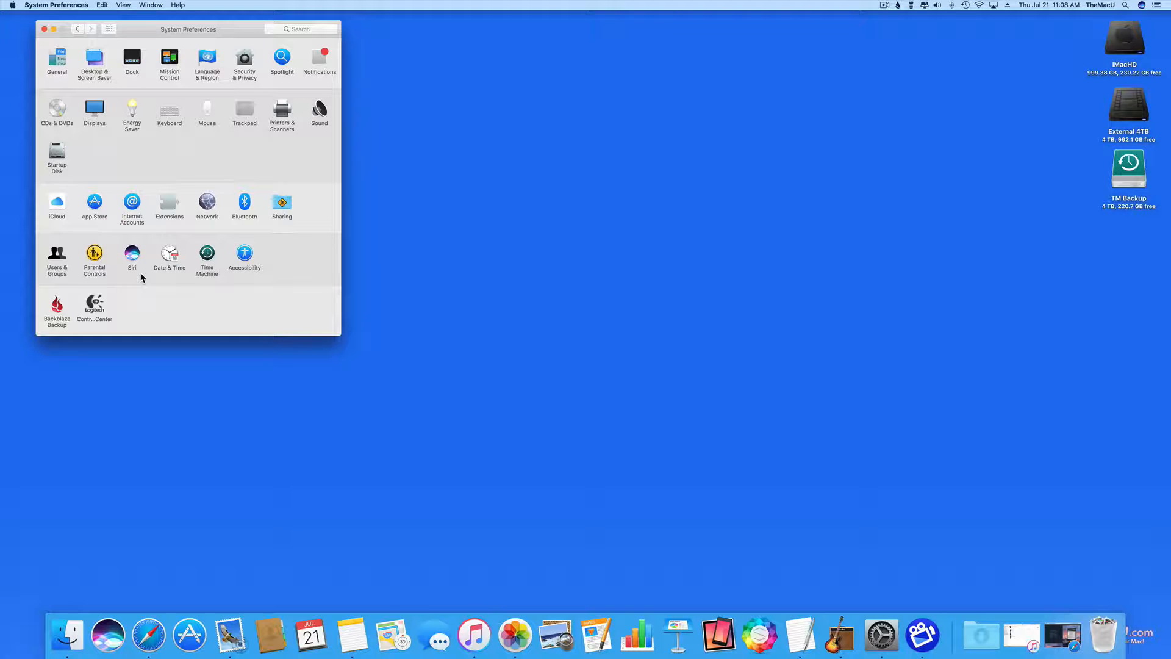
{"action": "mouse_move", "coordinate": [136, 262]}
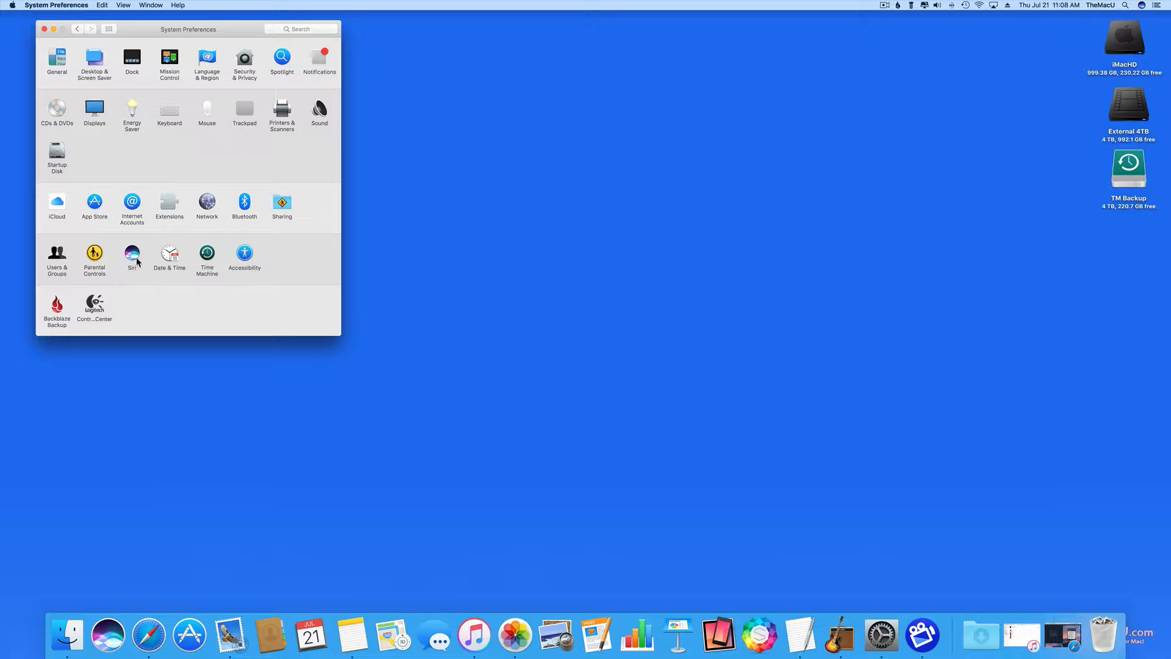
{"action": "left_click", "coordinate": [132, 254]}
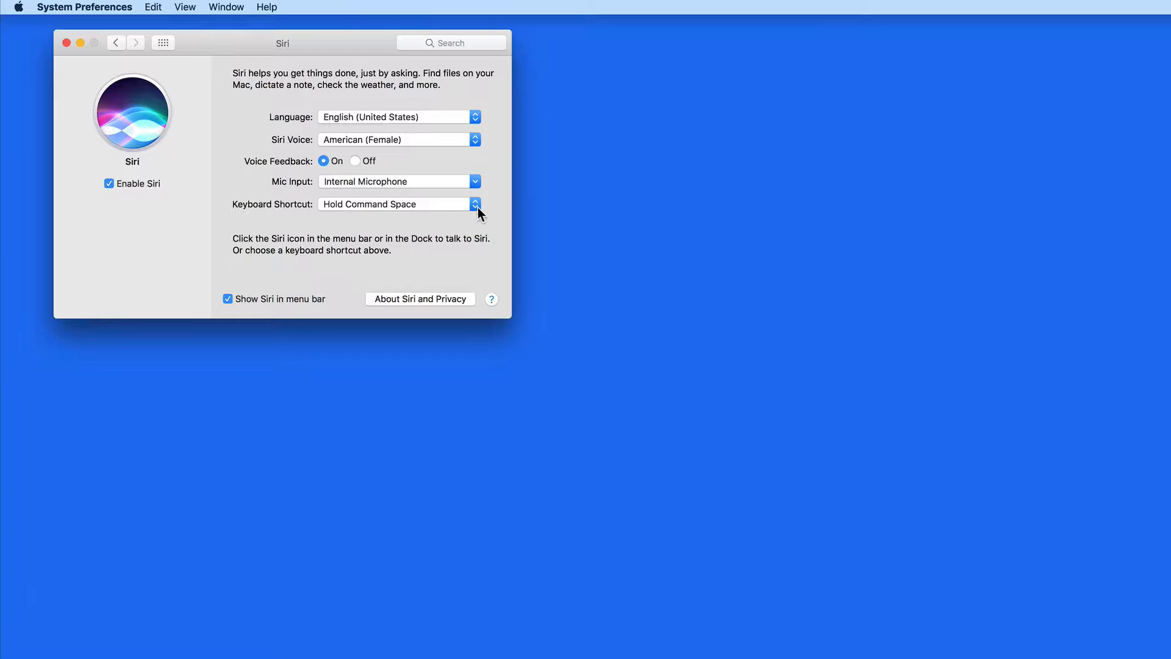
{"action": "left_click", "coordinate": [475, 204]}
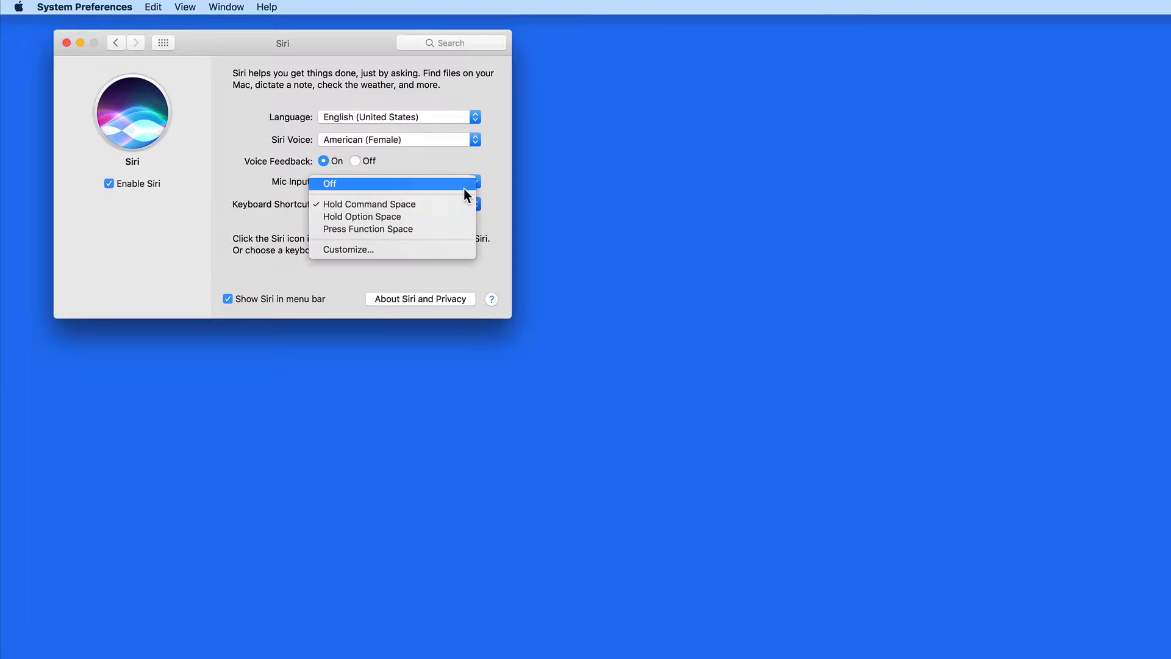
{"action": "mouse_move", "coordinate": [457, 216]}
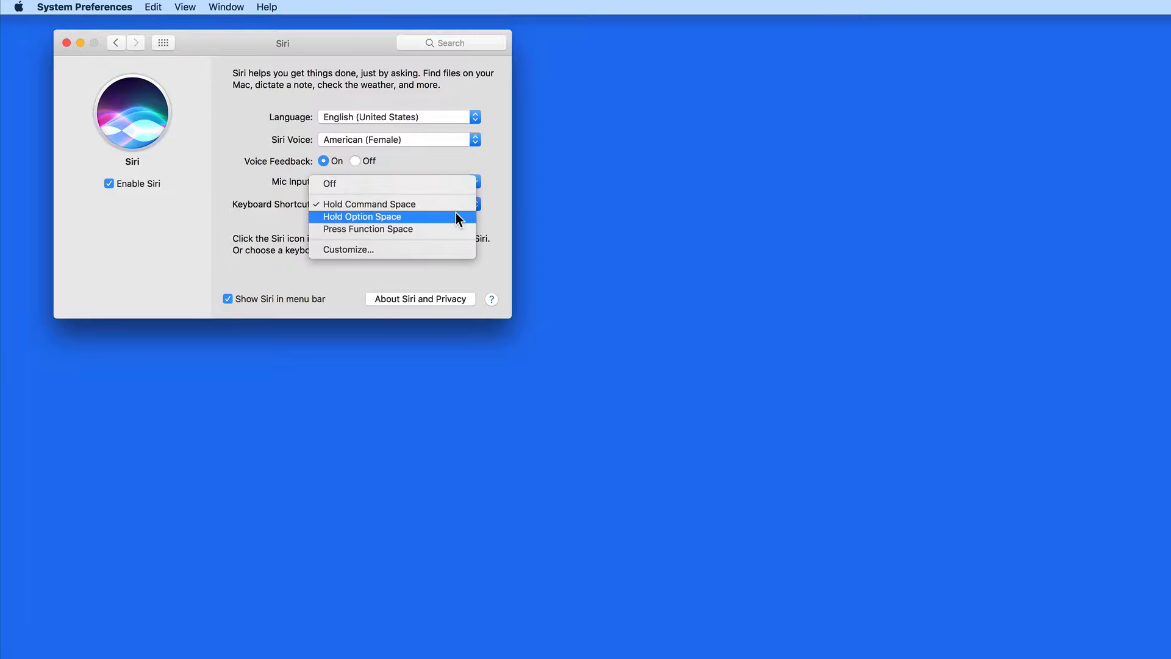
{"action": "mouse_move", "coordinate": [455, 233]}
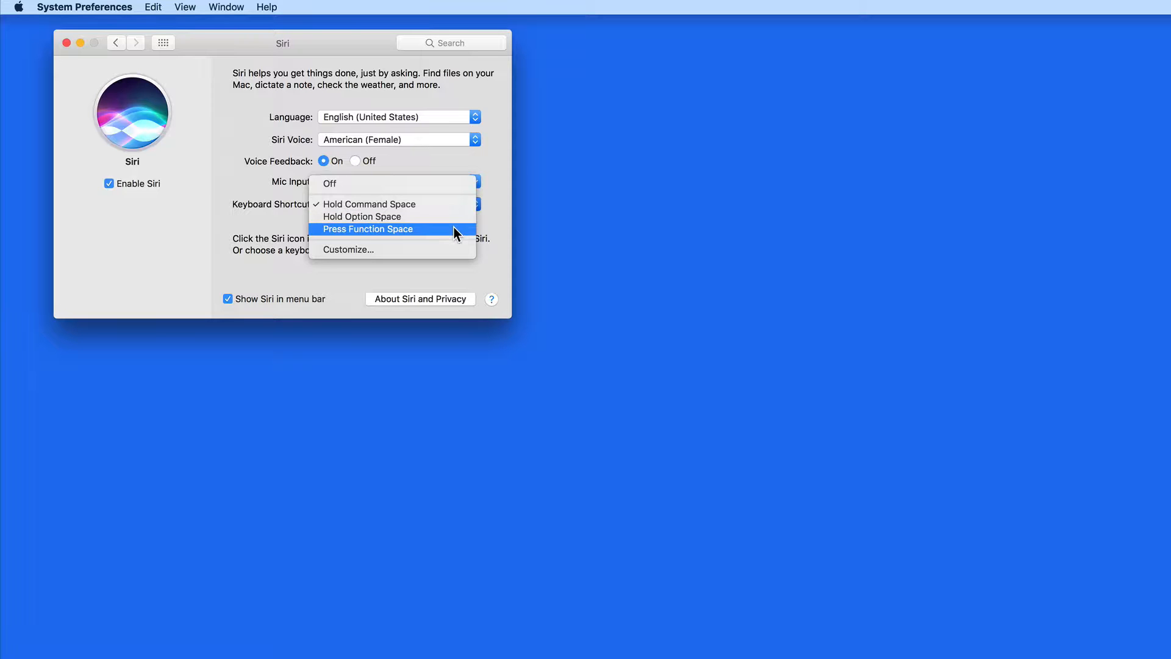
{"action": "mouse_move", "coordinate": [446, 204]}
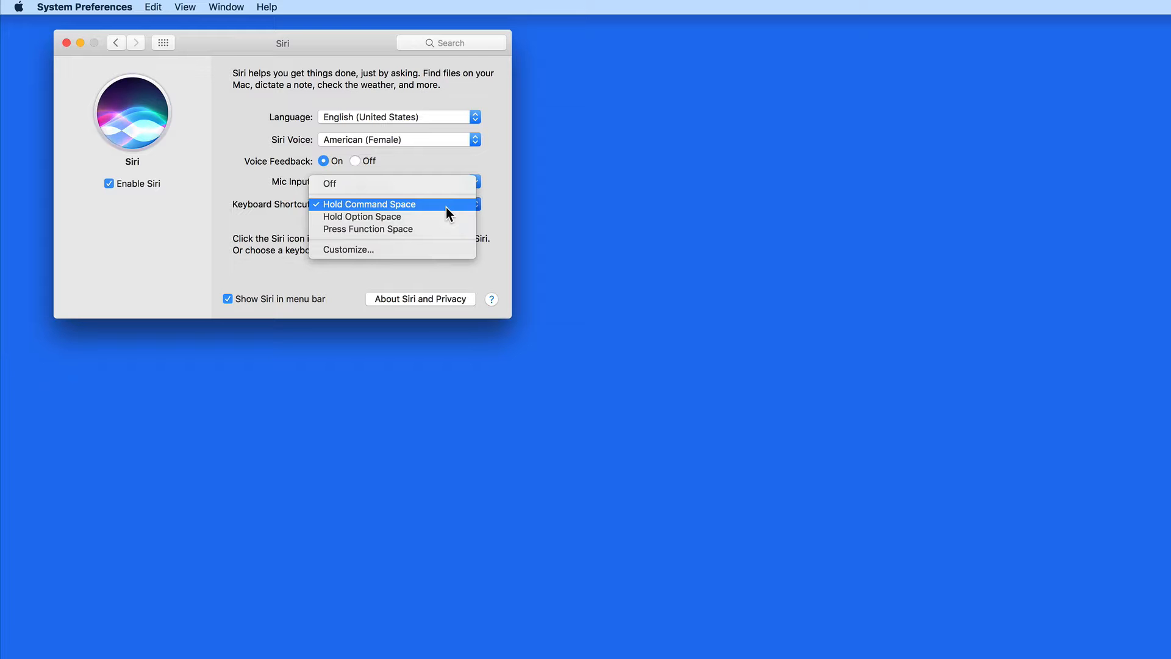
{"action": "left_click", "coordinate": [367, 203]}
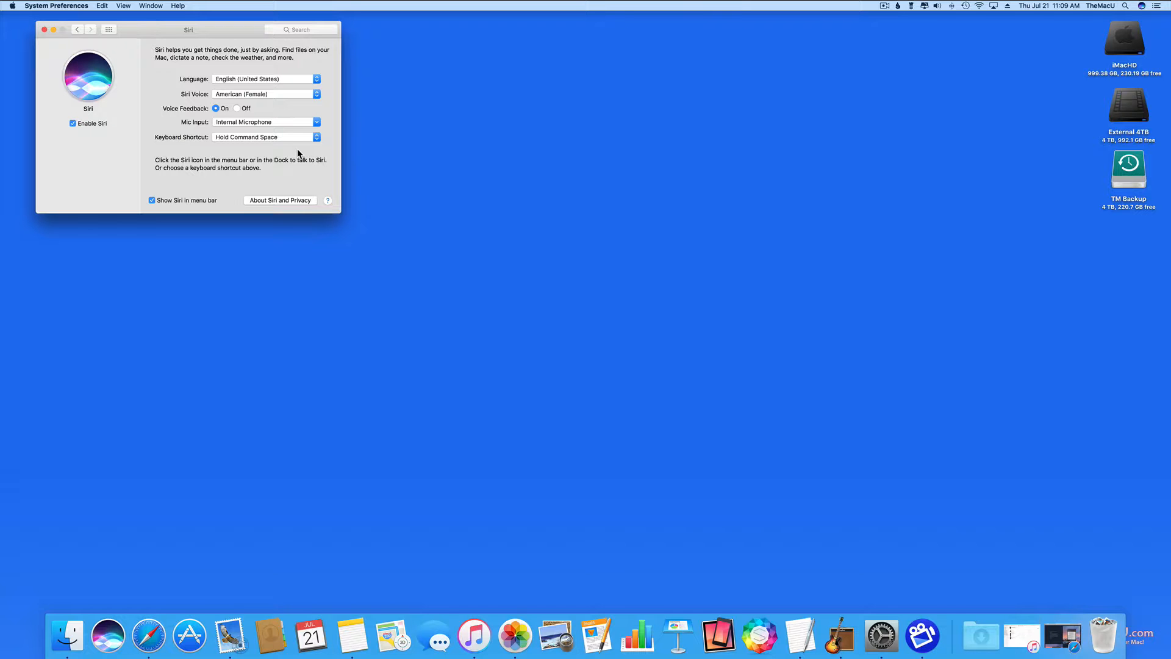
- Quit System Preferences, keeping Siri enabled with its shortcut unchanged
{"action": "key", "text": "cmd+space"}
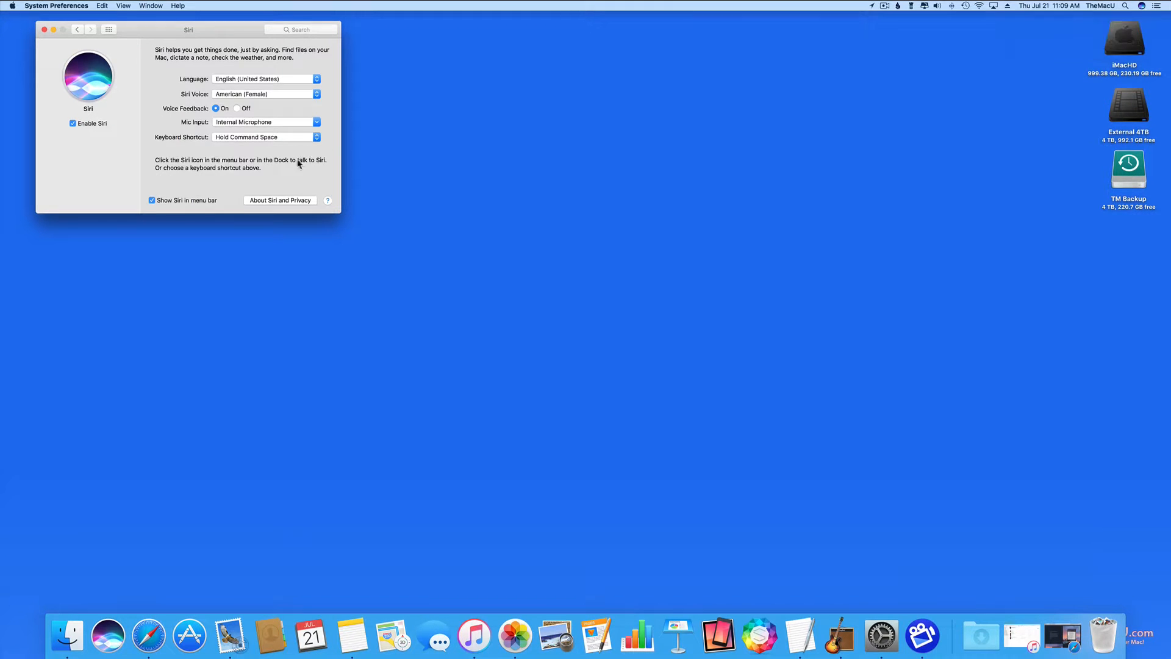
{"action": "left_click", "coordinate": [264, 137]}
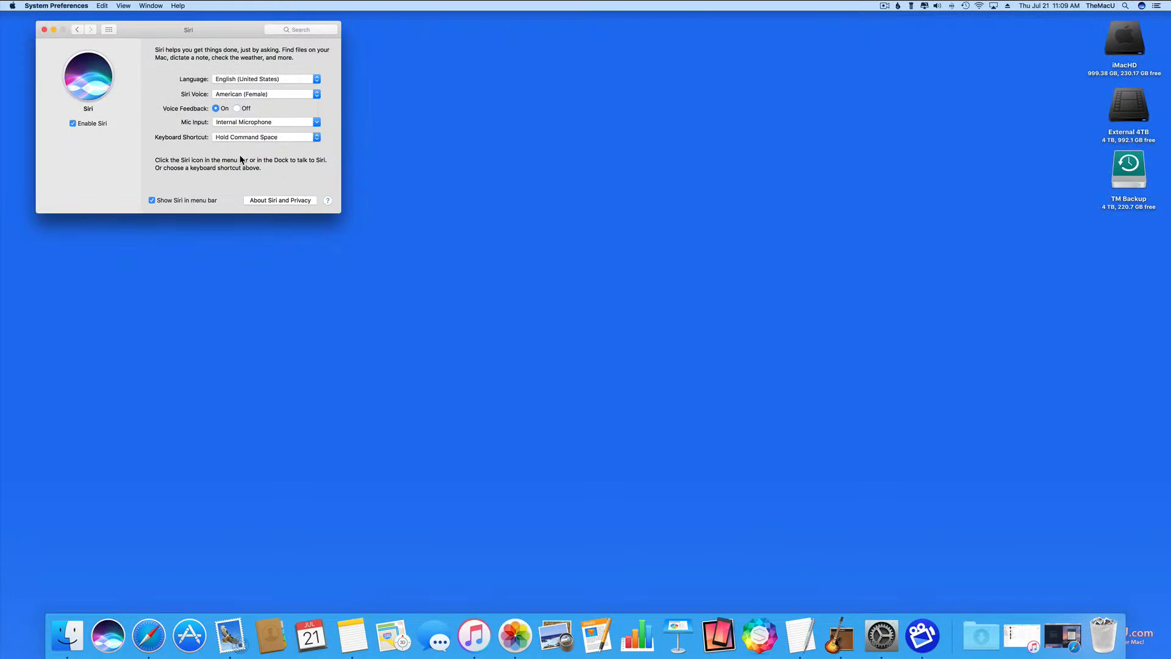
{"action": "left_click", "coordinate": [44, 30]}
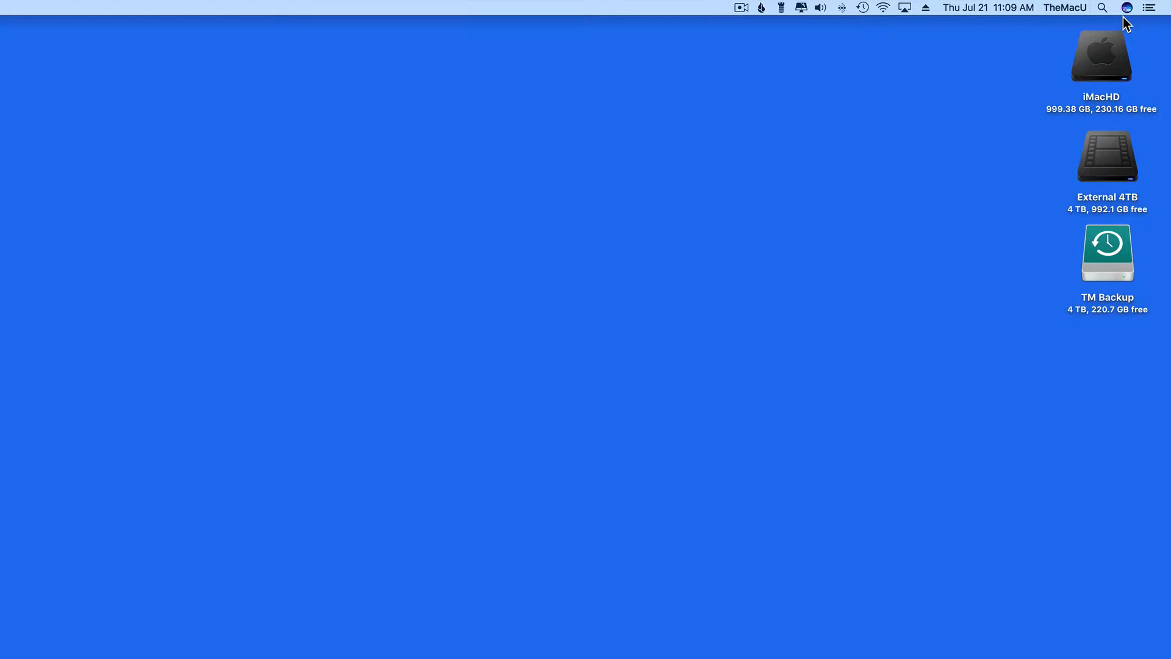
- Ask Siri for volcano images, enlarge one result, then close the preview
{"action": "left_click", "coordinate": [1128, 8]}
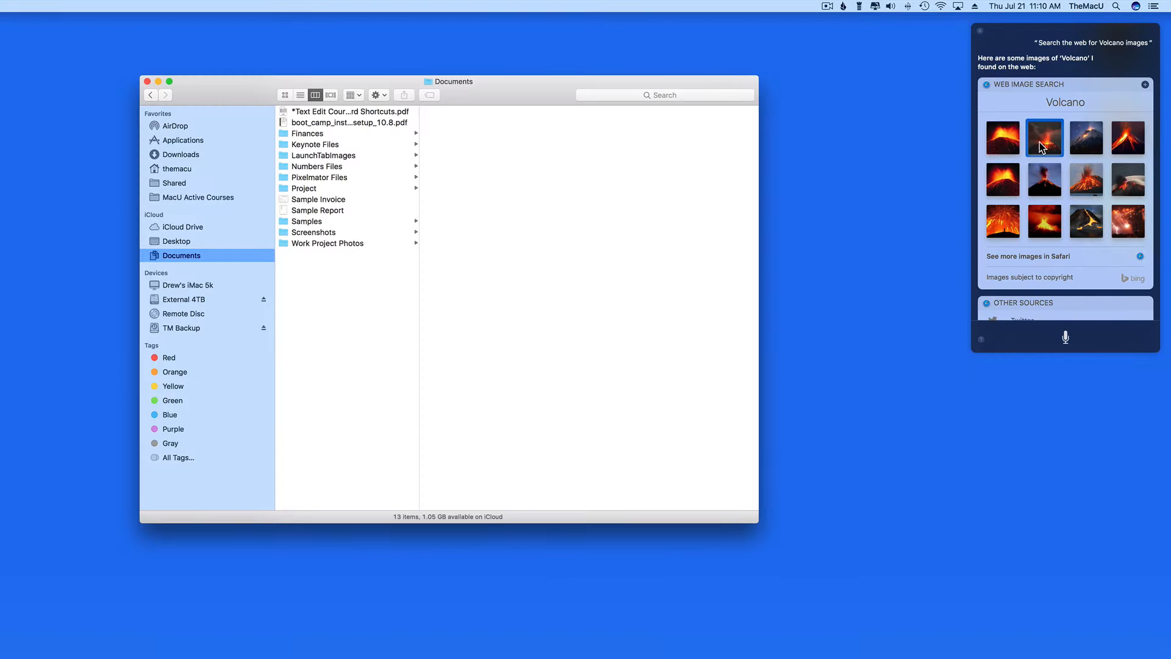
{"action": "left_click", "coordinate": [1044, 138]}
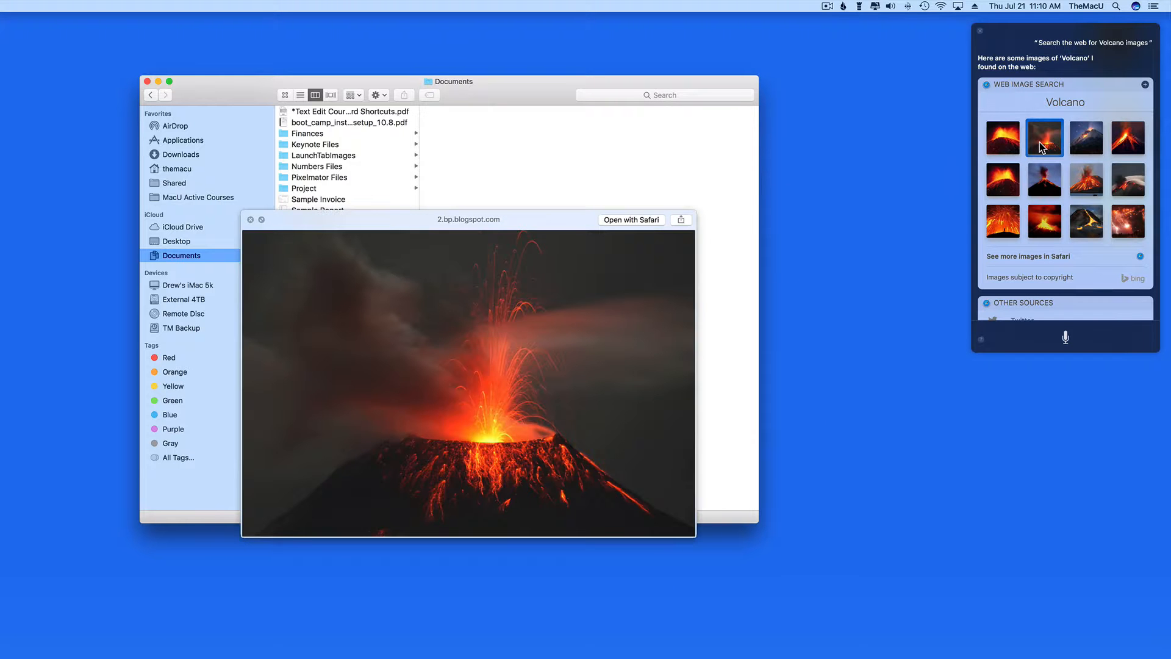
{"action": "left_click", "coordinate": [251, 219]}
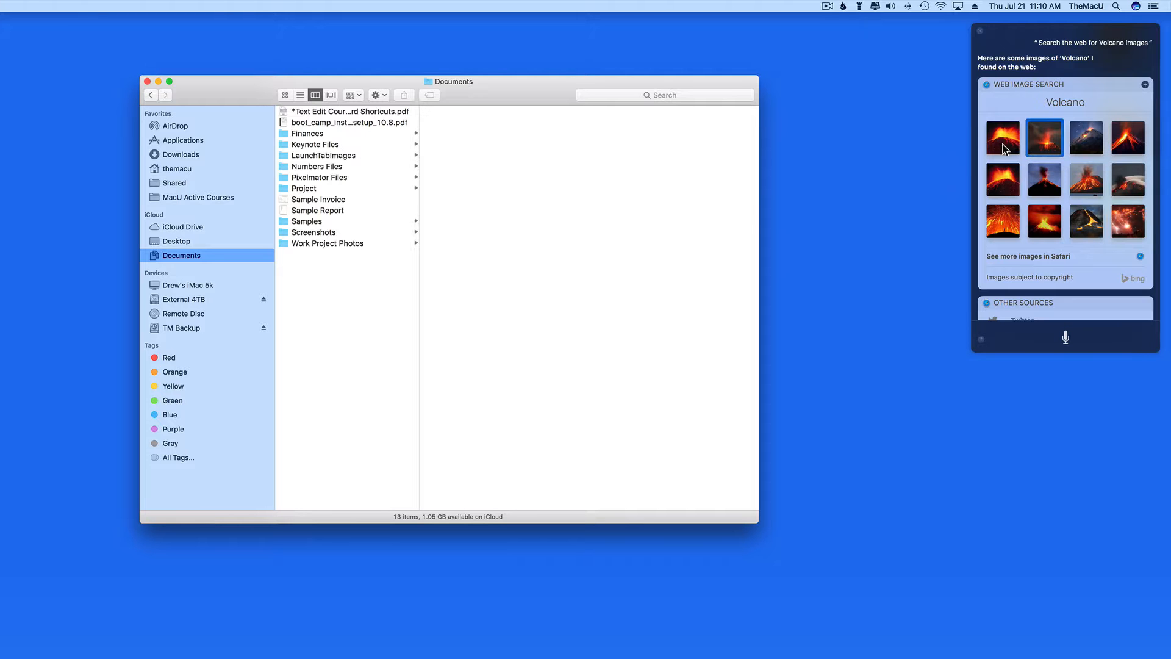
- Drag a volcano photo from Siri's results into the Home Sale document
{"action": "left_click_drag", "start_coordinate": [1002, 137], "coordinate": [391, 329]}
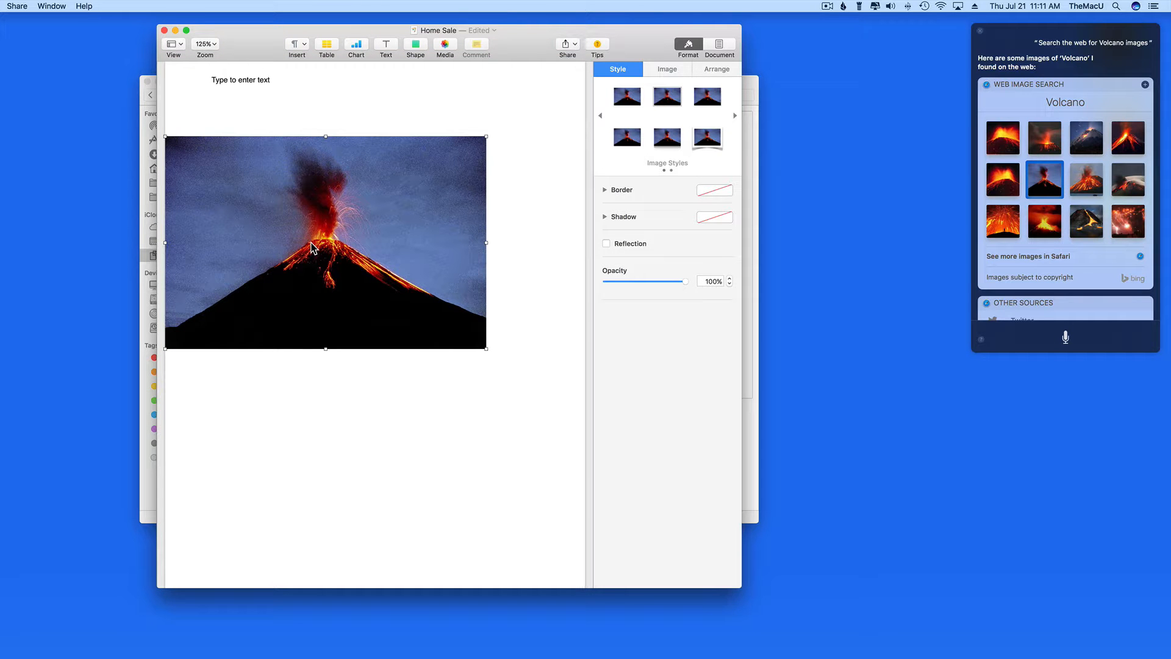
{"action": "mouse_move", "coordinate": [387, 283]}
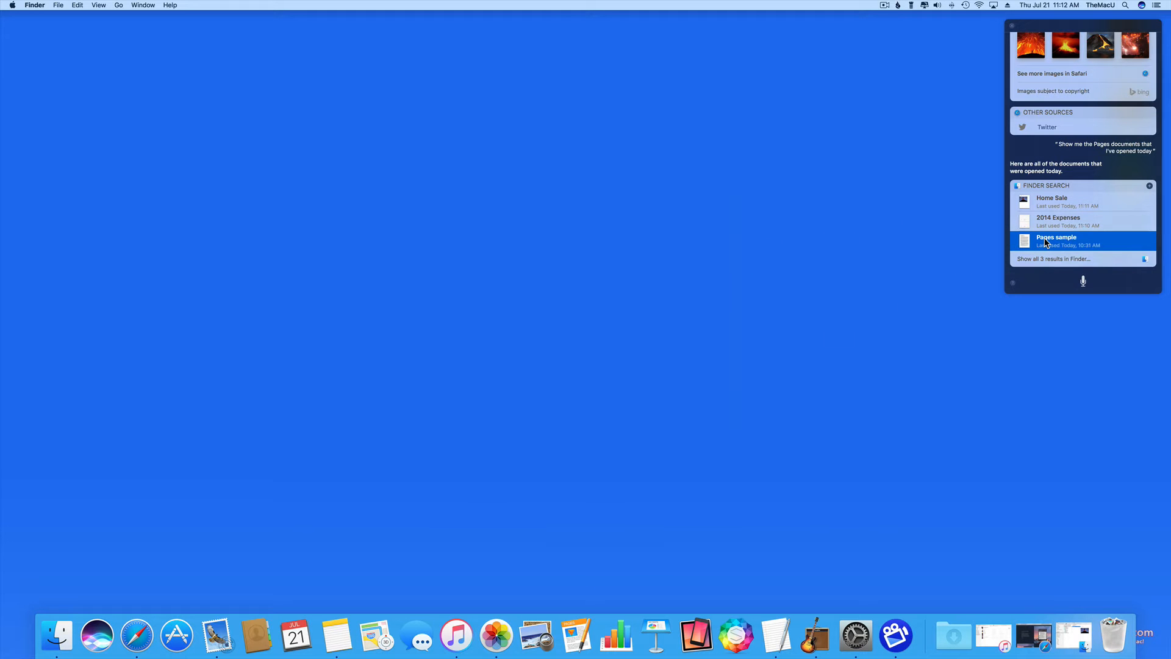
- Pin Siri's list of today's Pages documents to Notification Center
{"action": "left_click", "coordinate": [1057, 240]}
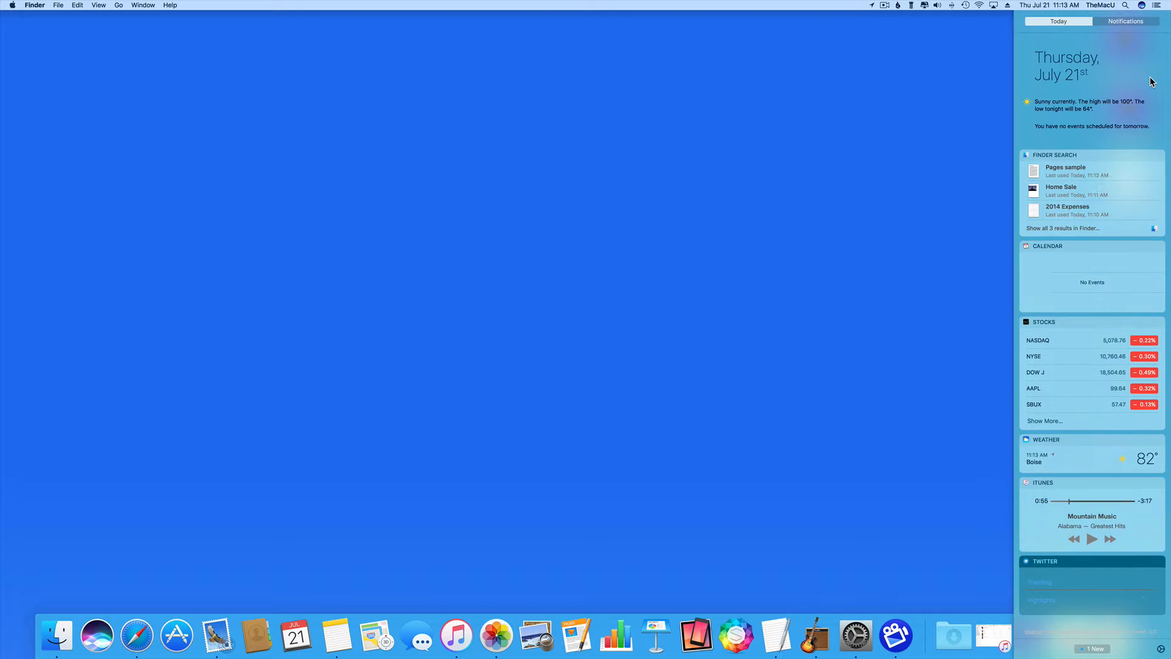
- Review the saved Finder Search widget in Today view, then close Notification Center
{"action": "left_click", "coordinate": [1055, 155]}
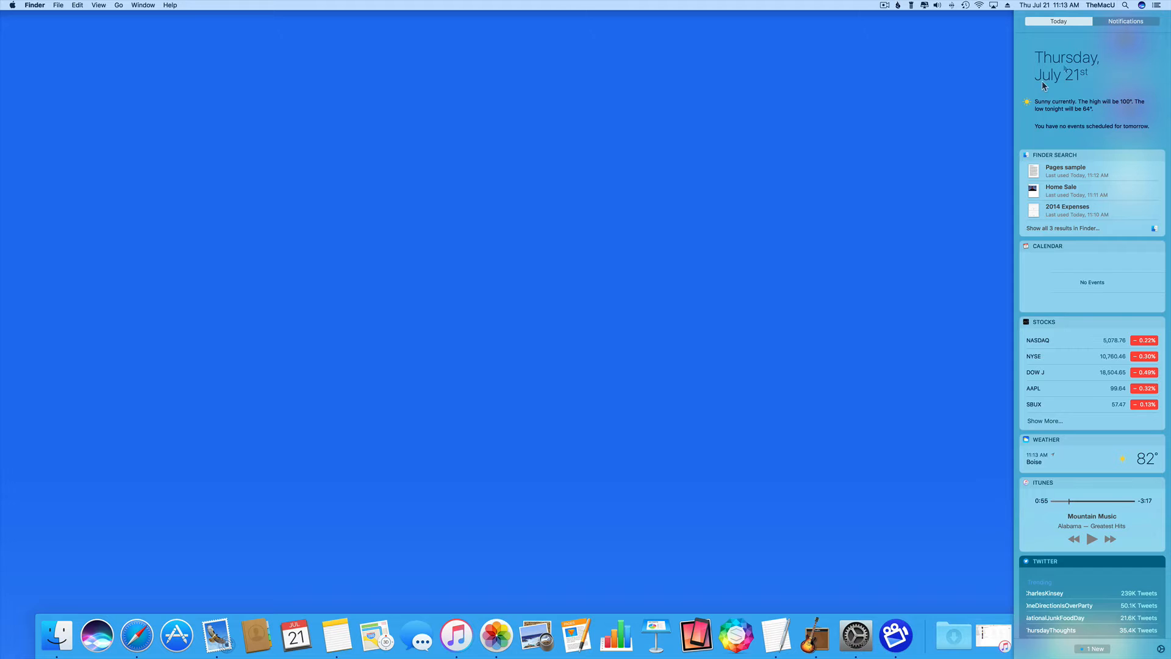
{"action": "left_click", "coordinate": [1162, 6]}
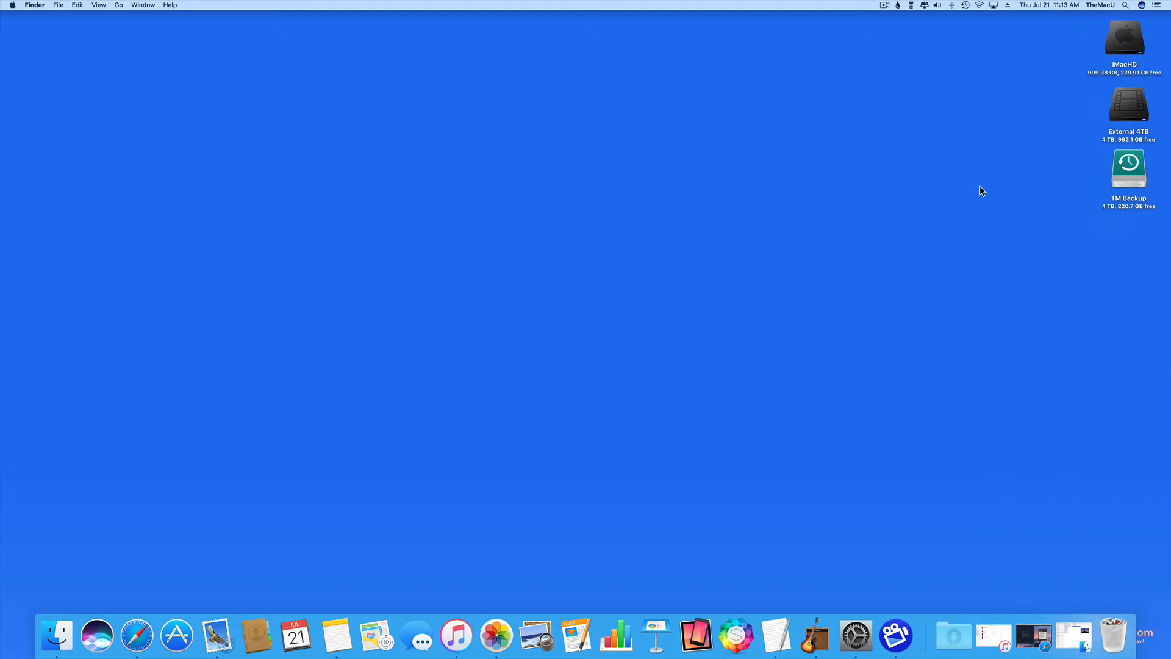